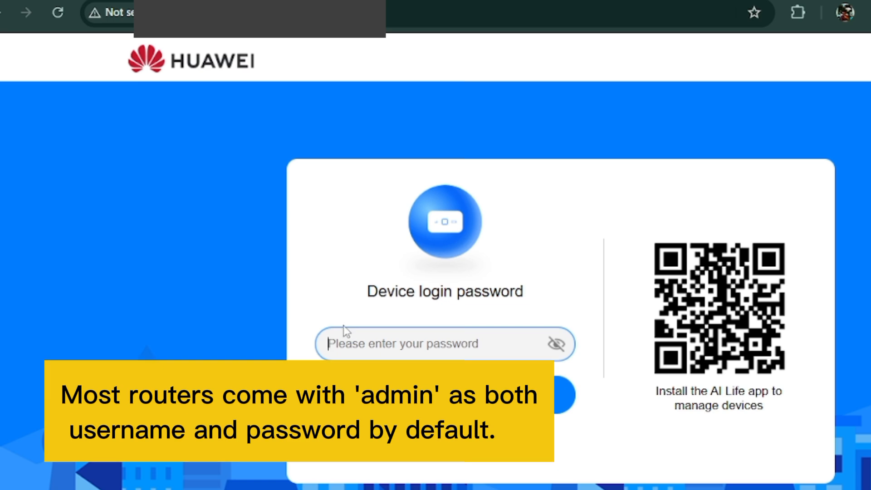
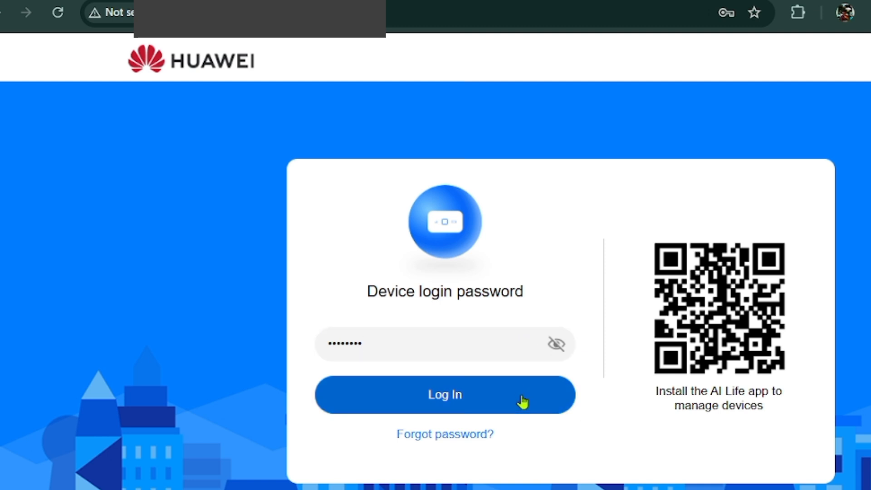
{"action": "left_click", "coordinate": [444, 394]}
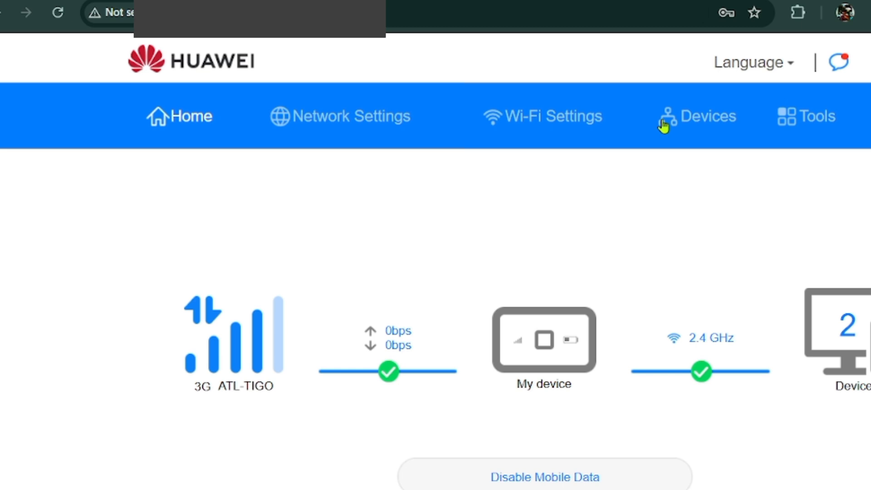
{"action": "mouse_move", "coordinate": [690, 101]}
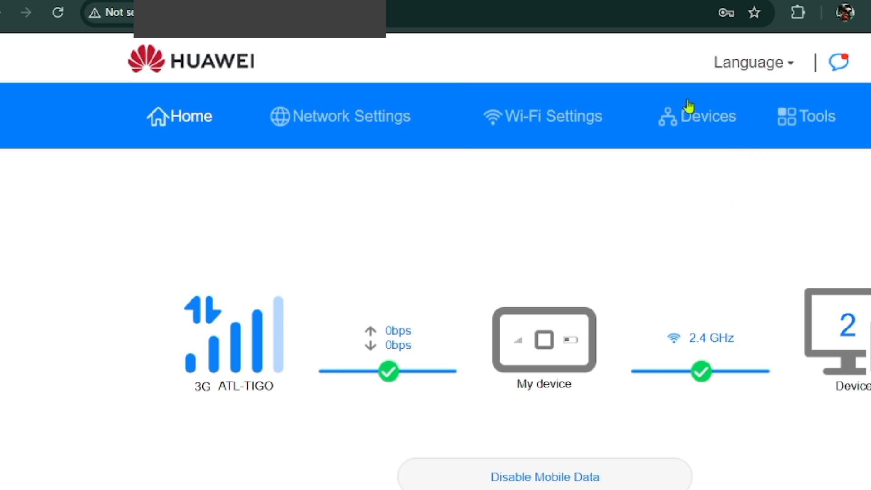
{"action": "left_click", "coordinate": [703, 116]}
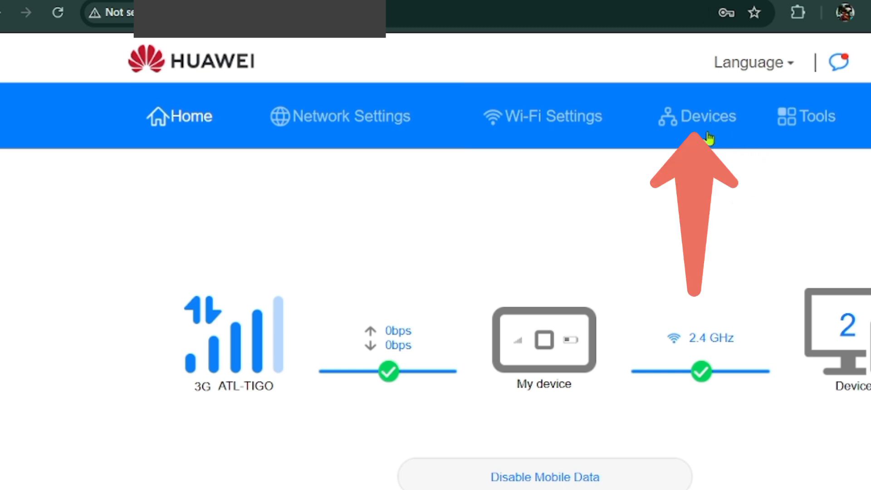
{"action": "left_click", "coordinate": [706, 116]}
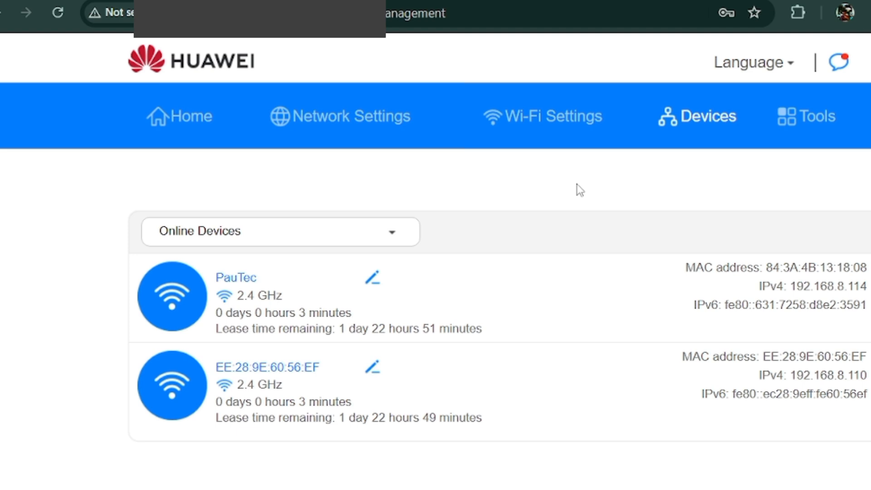
{"action": "mouse_move", "coordinate": [575, 451]}
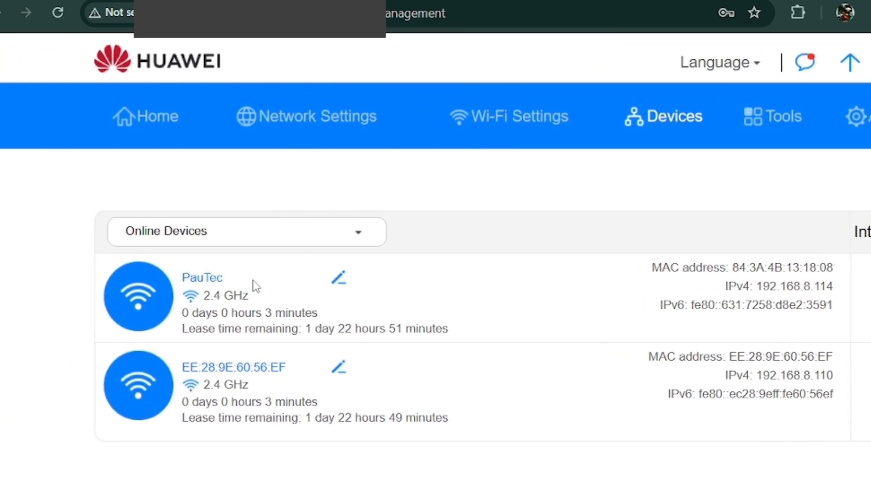
{"action": "mouse_move", "coordinate": [163, 359]}
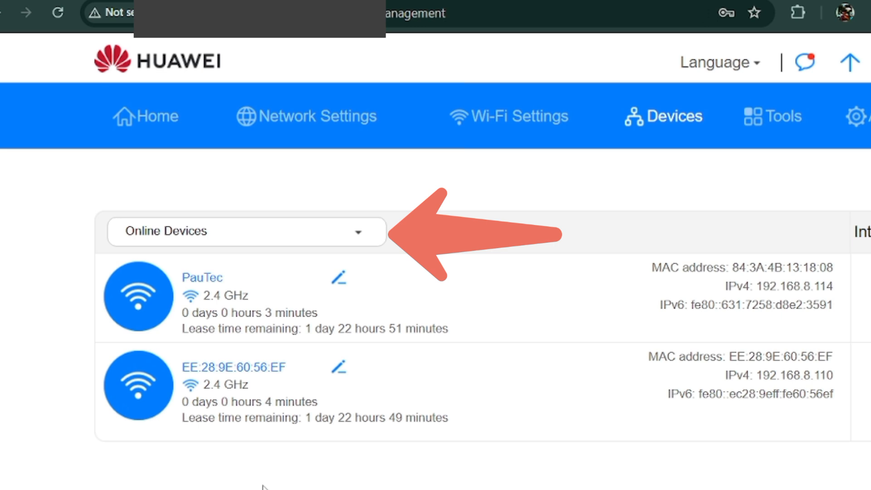
{"action": "mouse_move", "coordinate": [308, 241]}
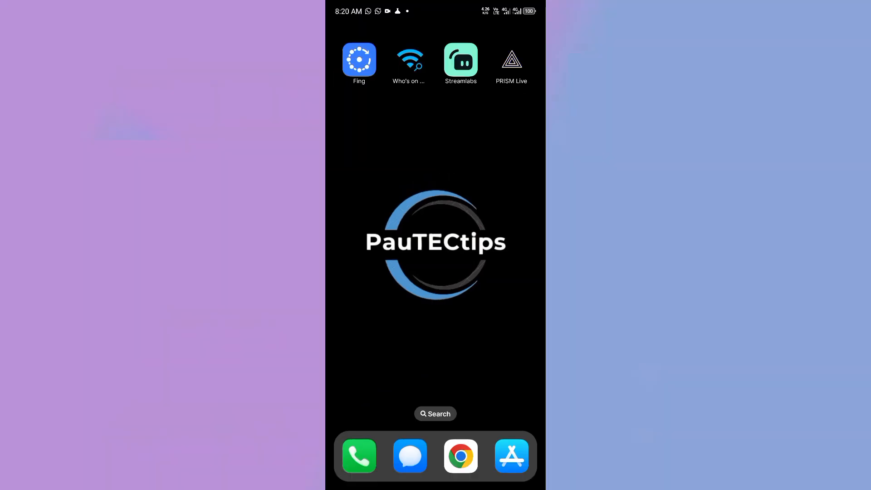
In Fing, view the device list and the Tecno CAMON 20 phone's detail page
{"action": "left_click", "coordinate": [358, 60]}
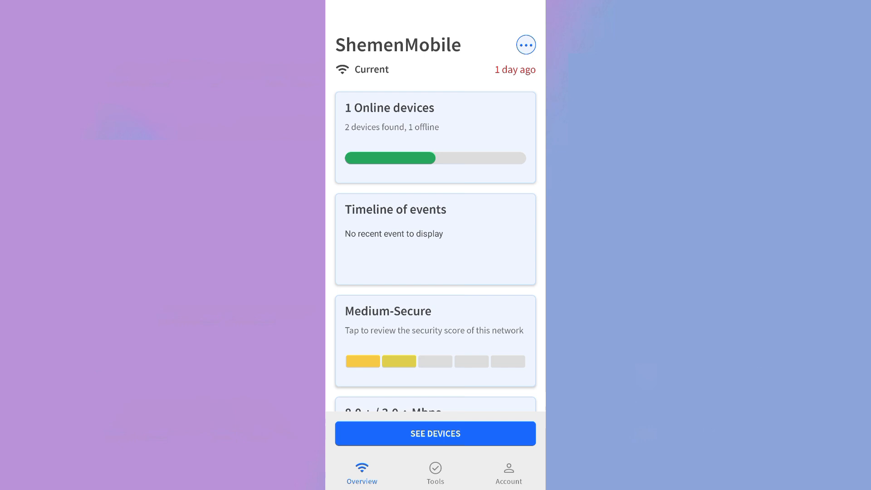
{"action": "left_click", "coordinate": [435, 433]}
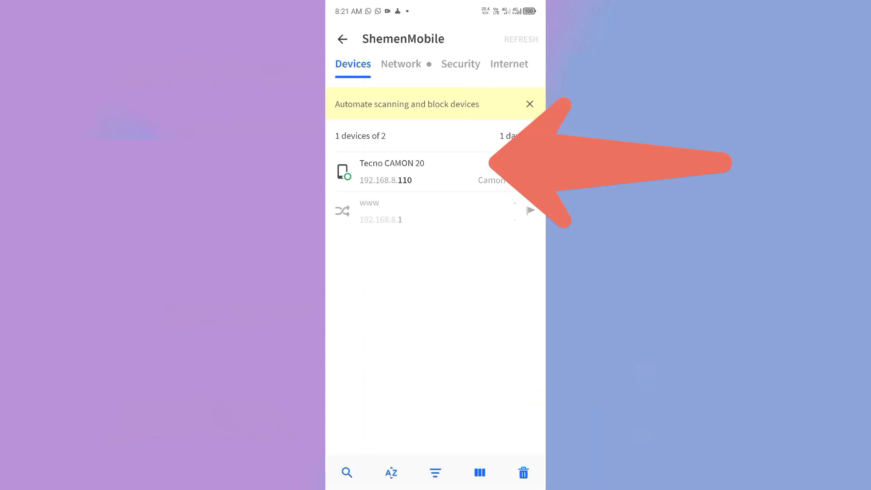
{"action": "left_click", "coordinate": [391, 171]}
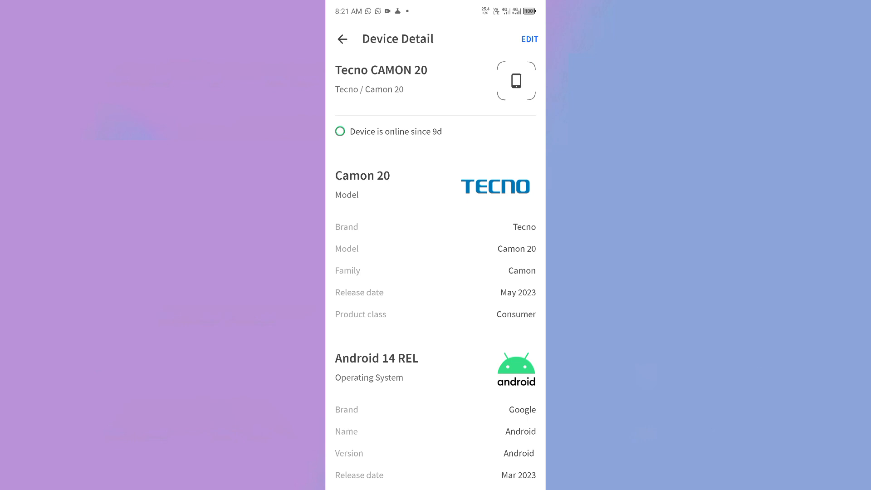
{"action": "scroll", "scroll_direction": "down", "scroll_amount": 3}
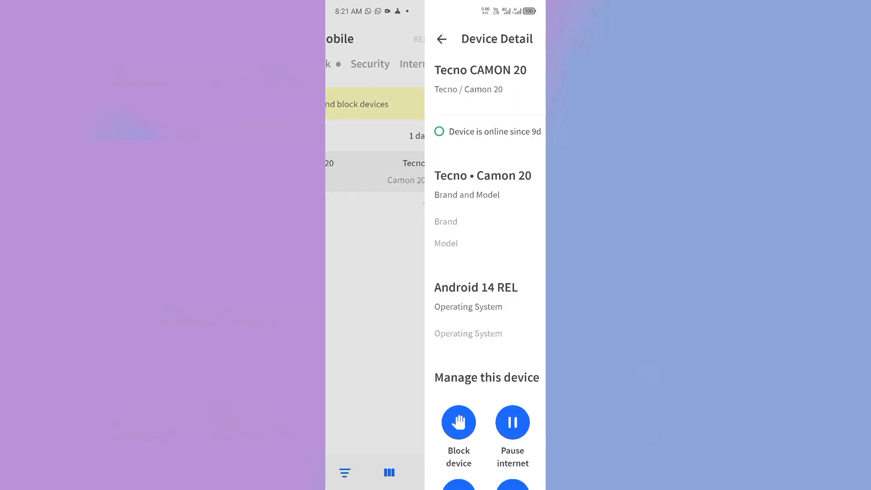
Scroll the Tecno CAMON 20 detail to its Block device and Pause internet options
{"action": "scroll", "scroll_direction": "down", "scroll_amount": 3}
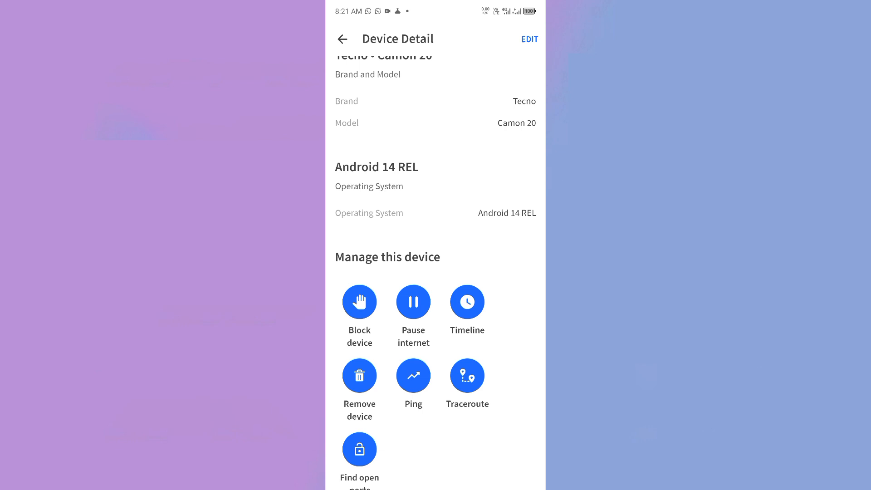
{"action": "scroll", "scroll_direction": "down", "scroll_amount": 3}
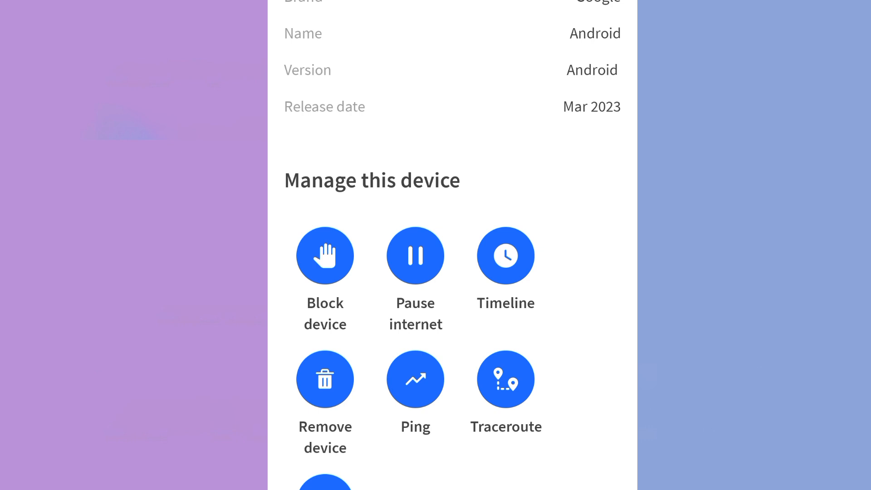
{"action": "scroll", "scroll_direction": "down", "scroll_amount": 3}
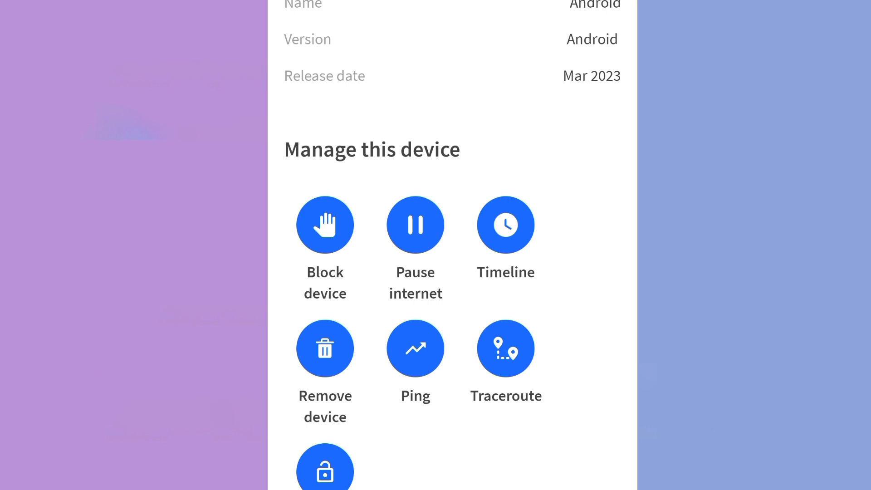
{"action": "scroll", "scroll_direction": "down", "scroll_amount": 3}
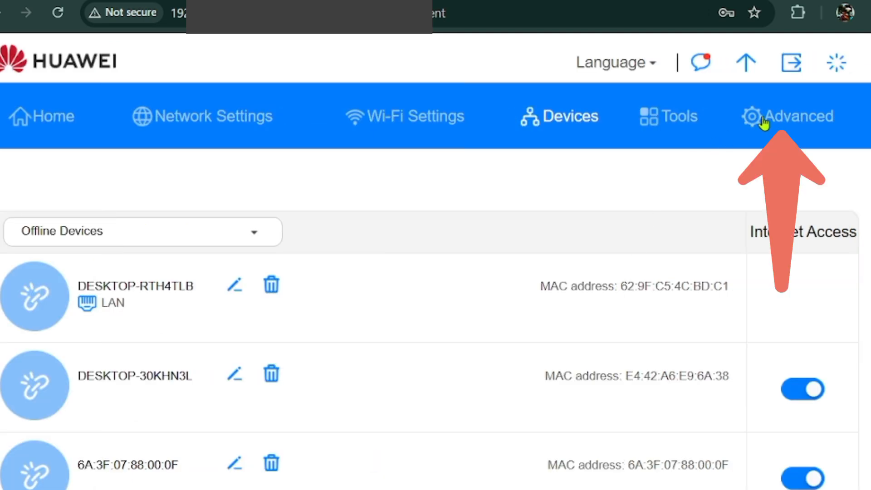
Under Advanced, switch the Wi-Fi MAC Filter on and choose Block as the filter mode
{"action": "left_click", "coordinate": [790, 116]}
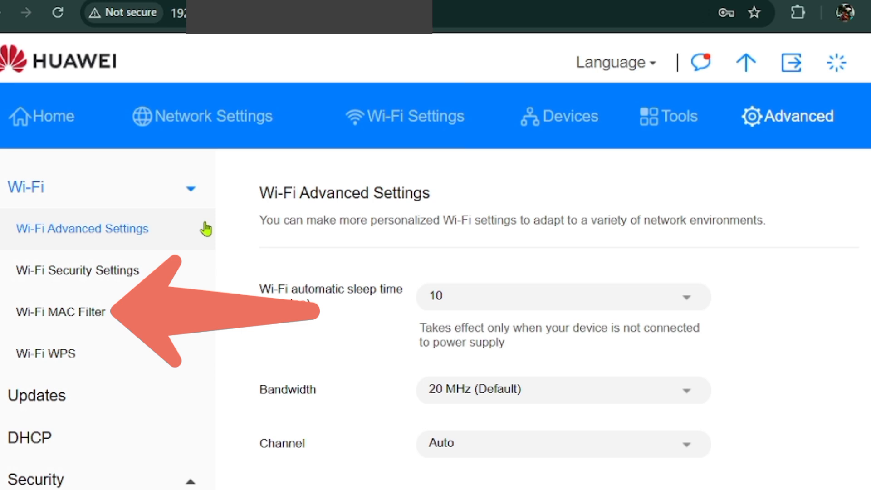
{"action": "mouse_move", "coordinate": [57, 325]}
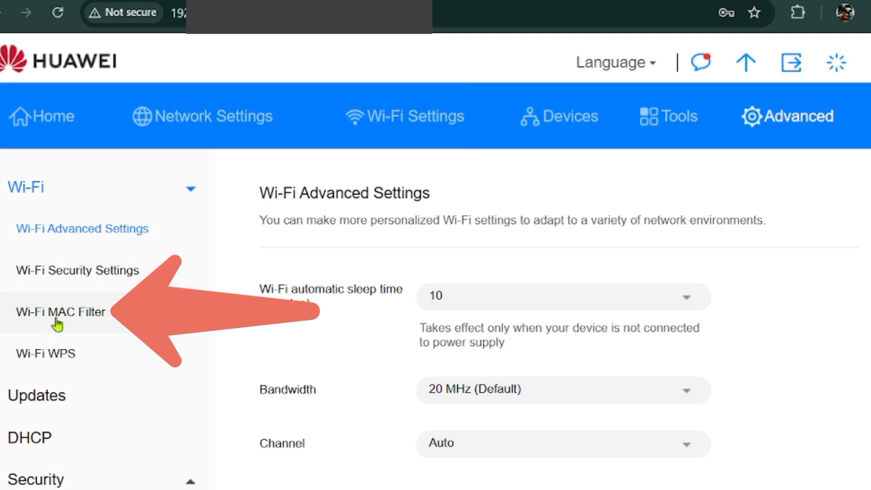
{"action": "left_click", "coordinate": [61, 312]}
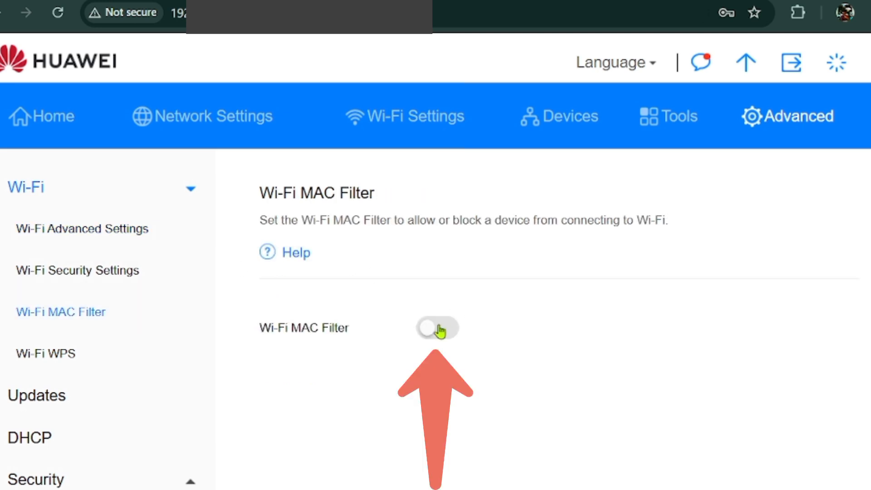
{"action": "left_click", "coordinate": [435, 328]}
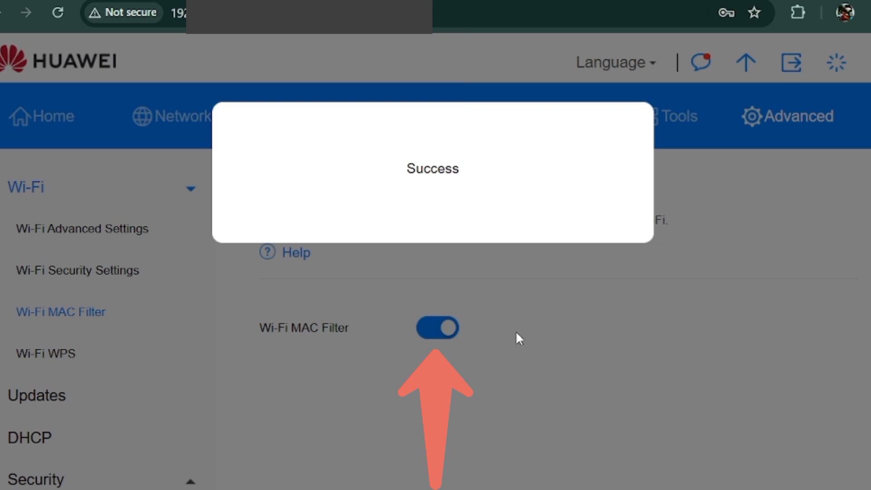
{"action": "left_click", "coordinate": [534, 390]}
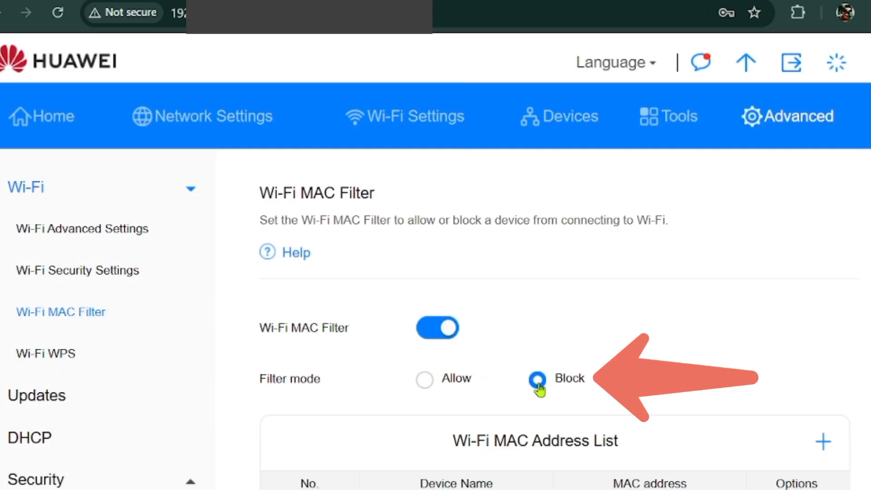
{"action": "left_click", "coordinate": [537, 390]}
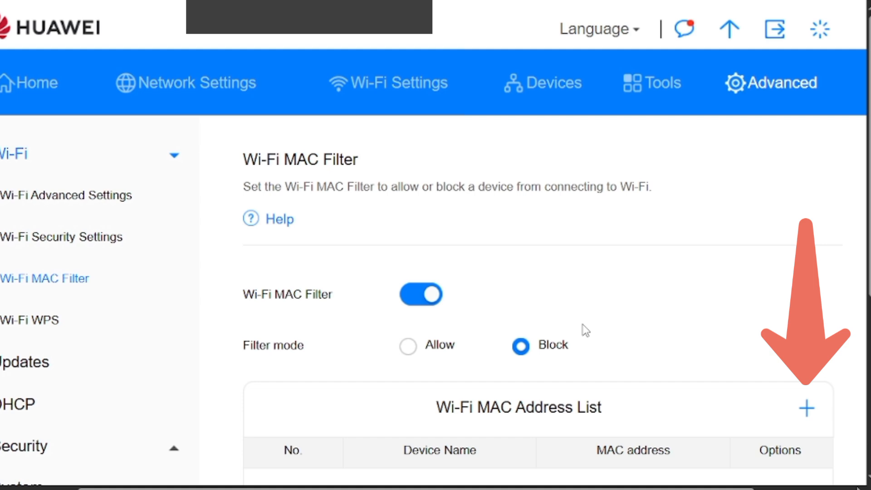
Add the iPhone and its MAC address to the Wi-Fi MAC address list
{"action": "left_click", "coordinate": [804, 407]}
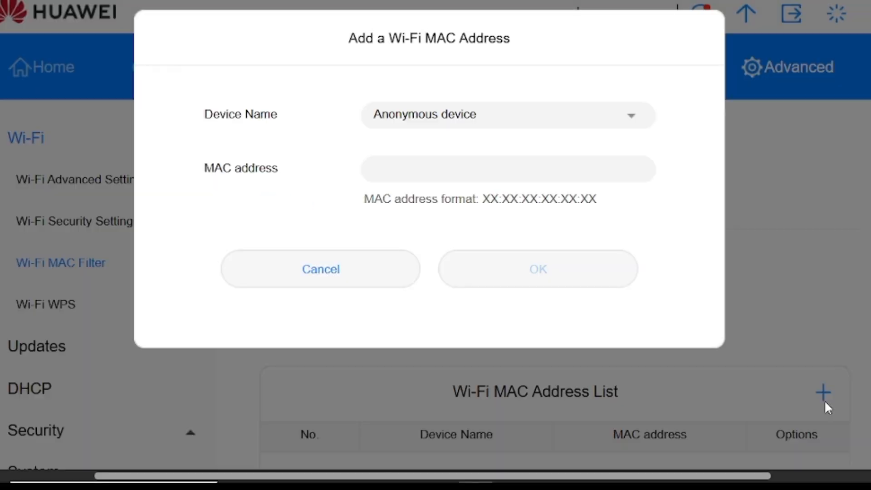
{"action": "mouse_move", "coordinate": [541, 102]}
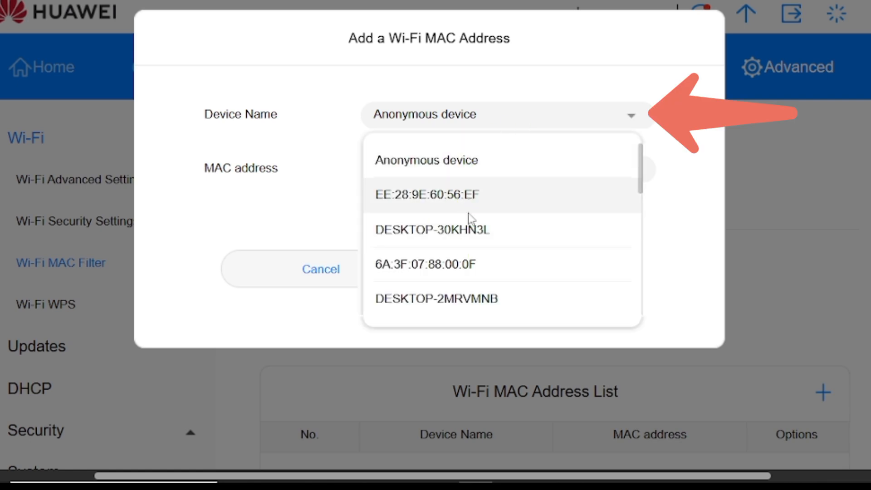
{"action": "scroll", "scroll_direction": "down", "scroll_amount": 3}
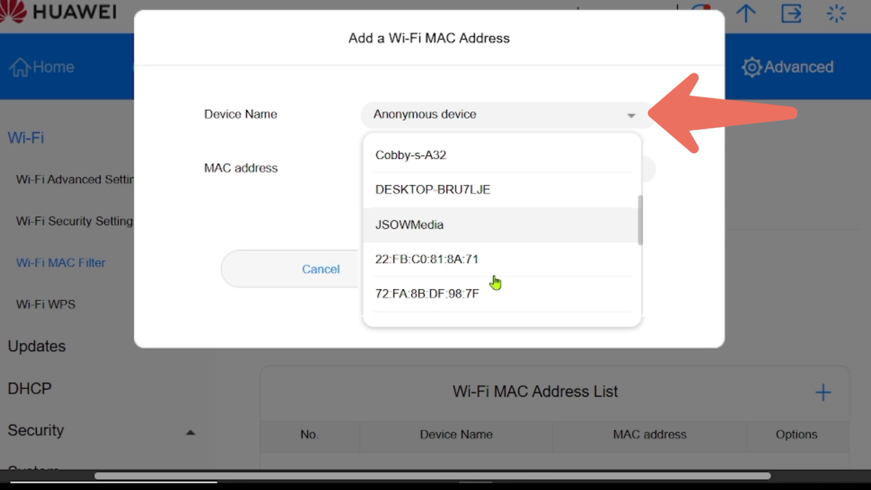
{"action": "scroll", "scroll_direction": "down", "scroll_amount": 3}
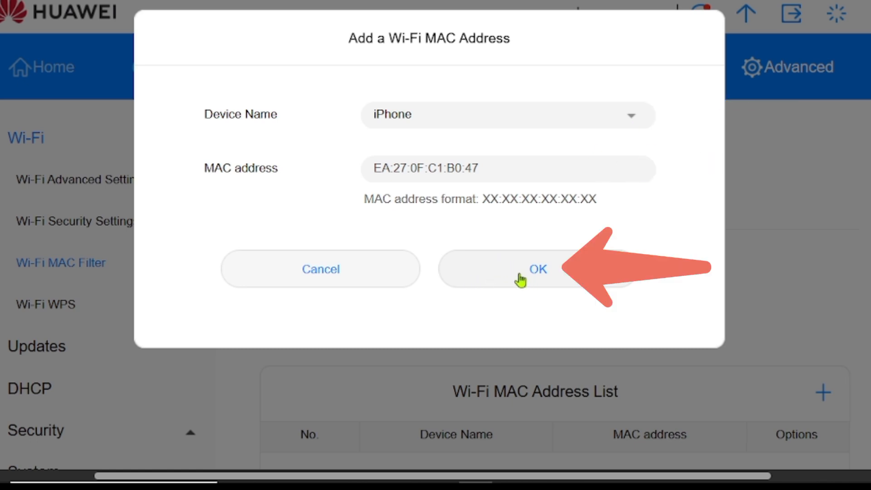
{"action": "left_click", "coordinate": [539, 268]}
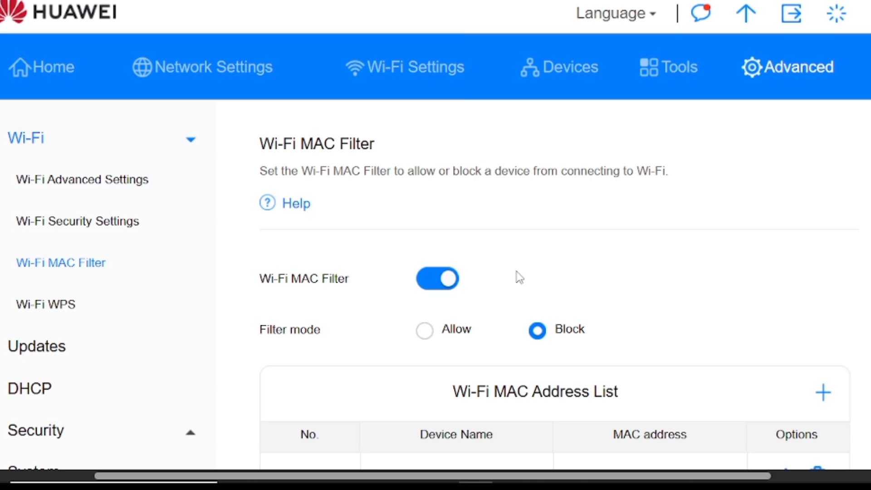
Save the iPhone block entry, then delete it and save the empty list
{"action": "scroll", "scroll_direction": "down", "scroll_amount": 3}
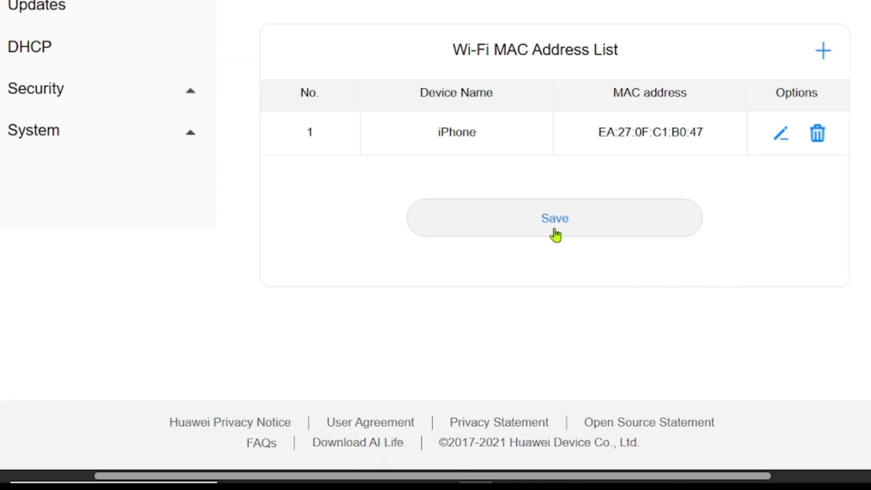
{"action": "left_click", "coordinate": [555, 218]}
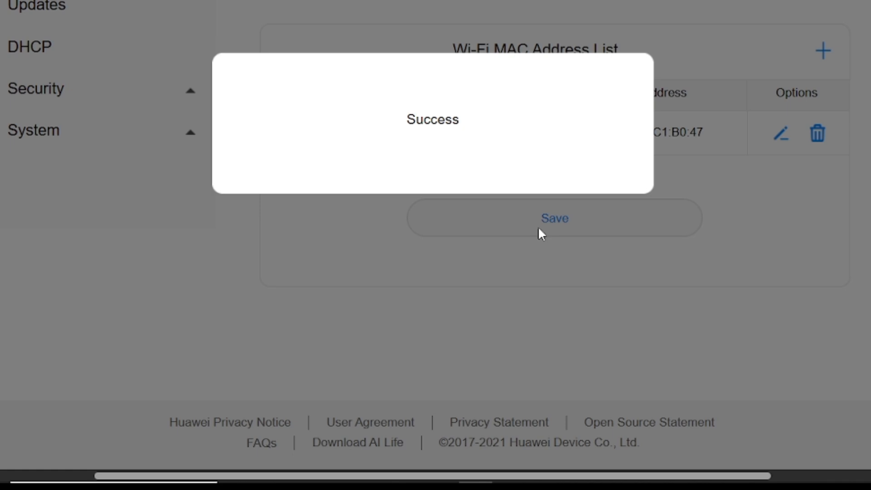
{"action": "mouse_move", "coordinate": [686, 239]}
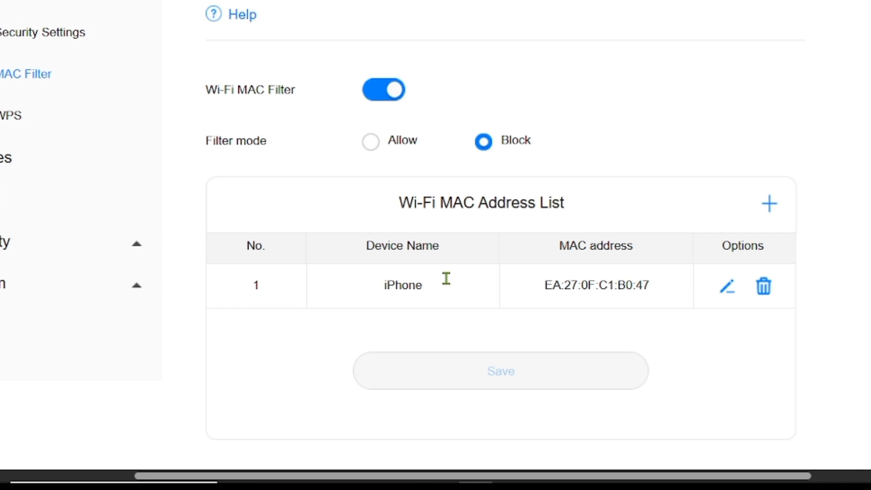
{"action": "double_click", "coordinate": [402, 285]}
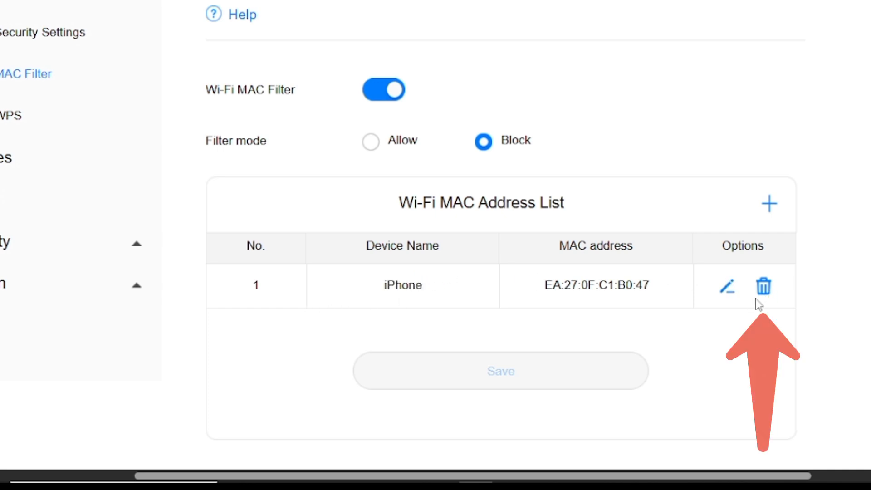
{"action": "left_click", "coordinate": [762, 286]}
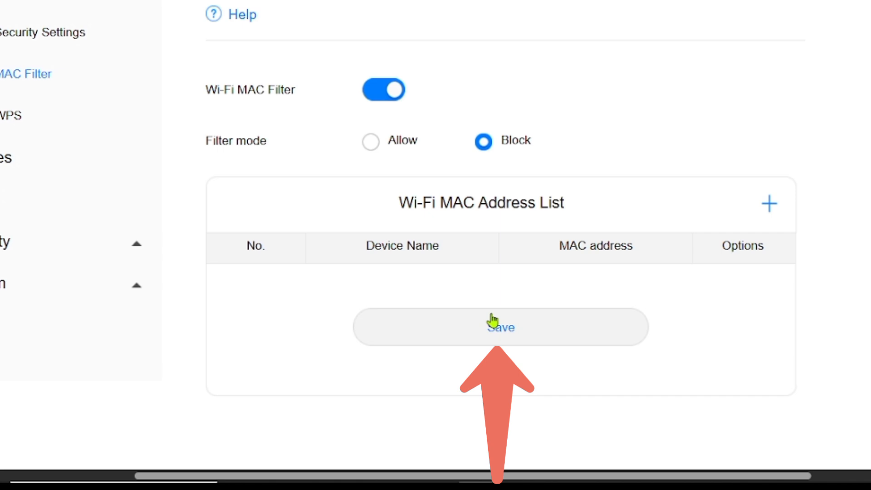
{"action": "left_click", "coordinate": [499, 327]}
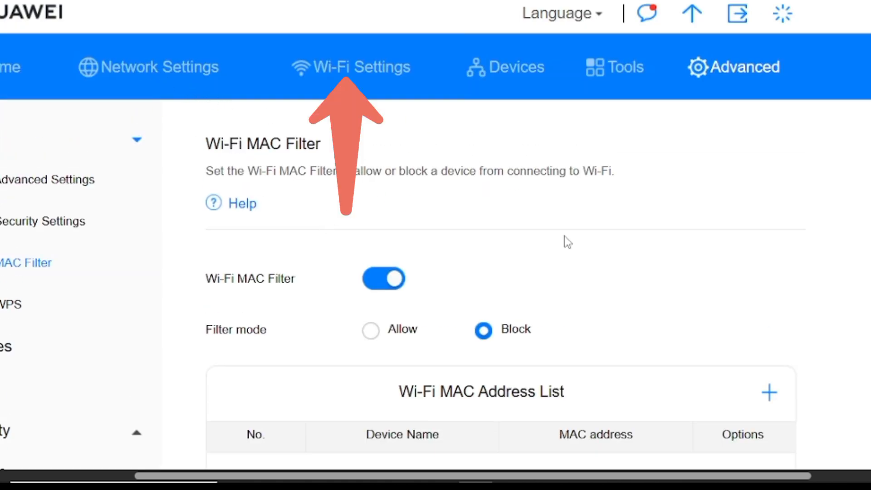
In Wi-Fi Basic Settings, select the password field and list the security modes (WPA2-PSK current)
{"action": "left_click", "coordinate": [363, 67]}
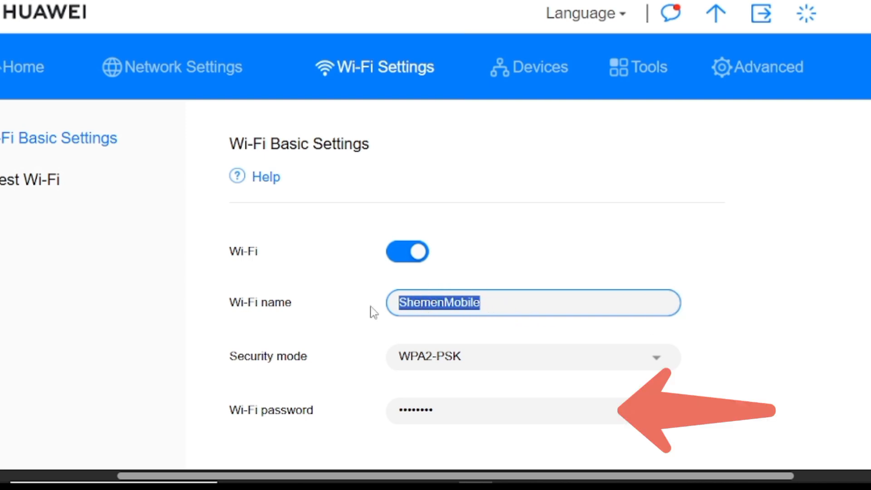
{"action": "mouse_move", "coordinate": [491, 399]}
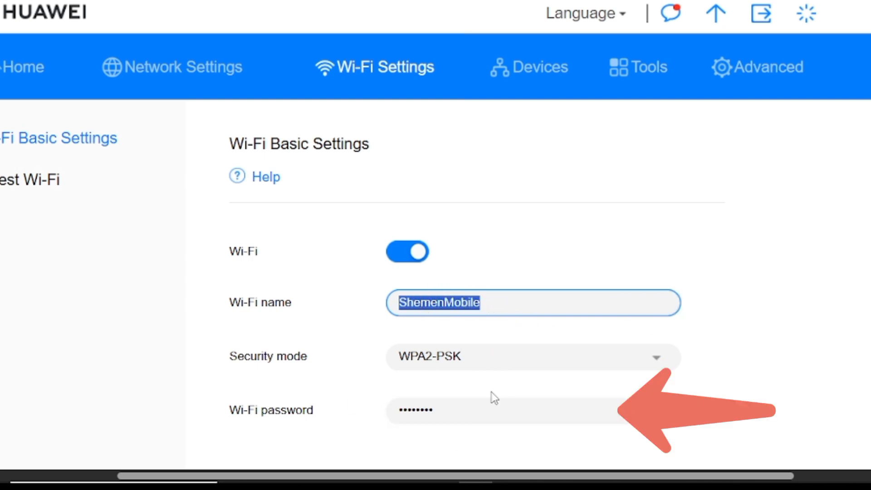
{"action": "left_click", "coordinate": [482, 421]}
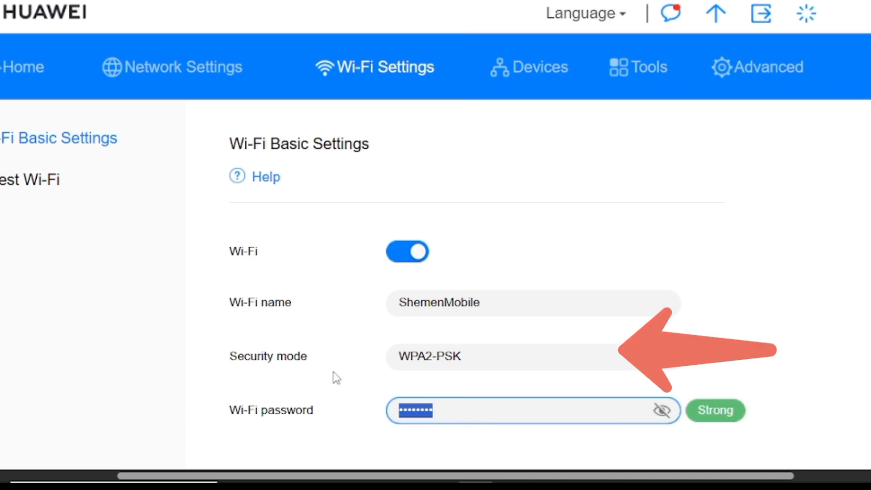
{"action": "left_click", "coordinate": [530, 357]}
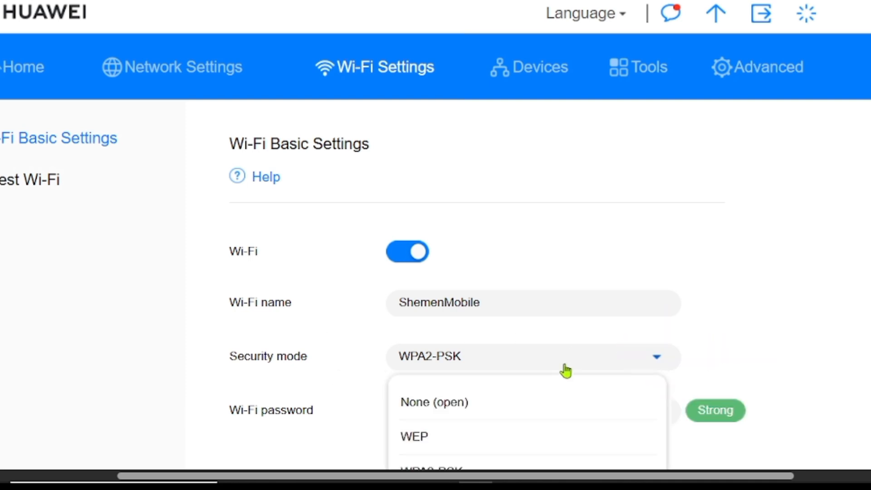
{"action": "scroll", "scroll_direction": "down", "scroll_amount": 3}
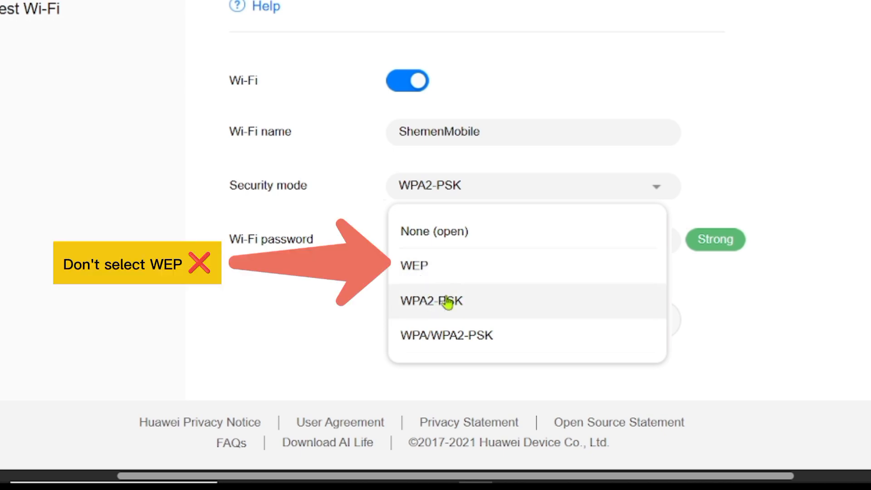
{"action": "mouse_move", "coordinate": [442, 321]}
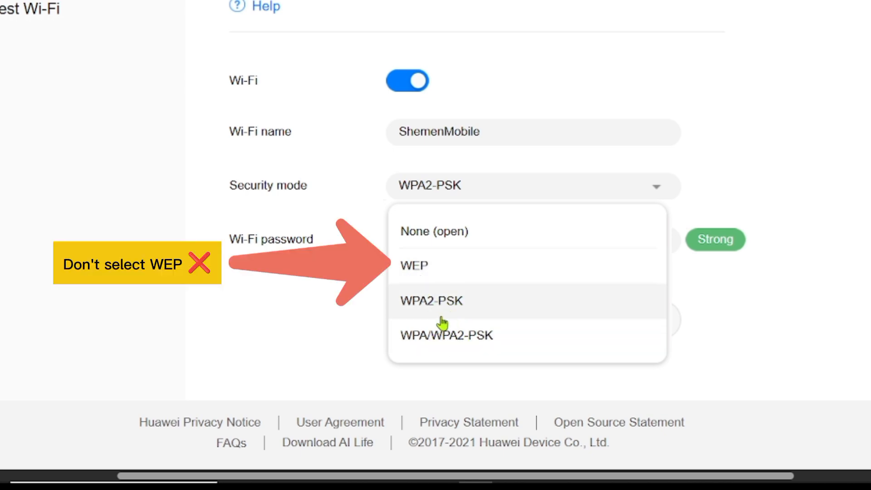